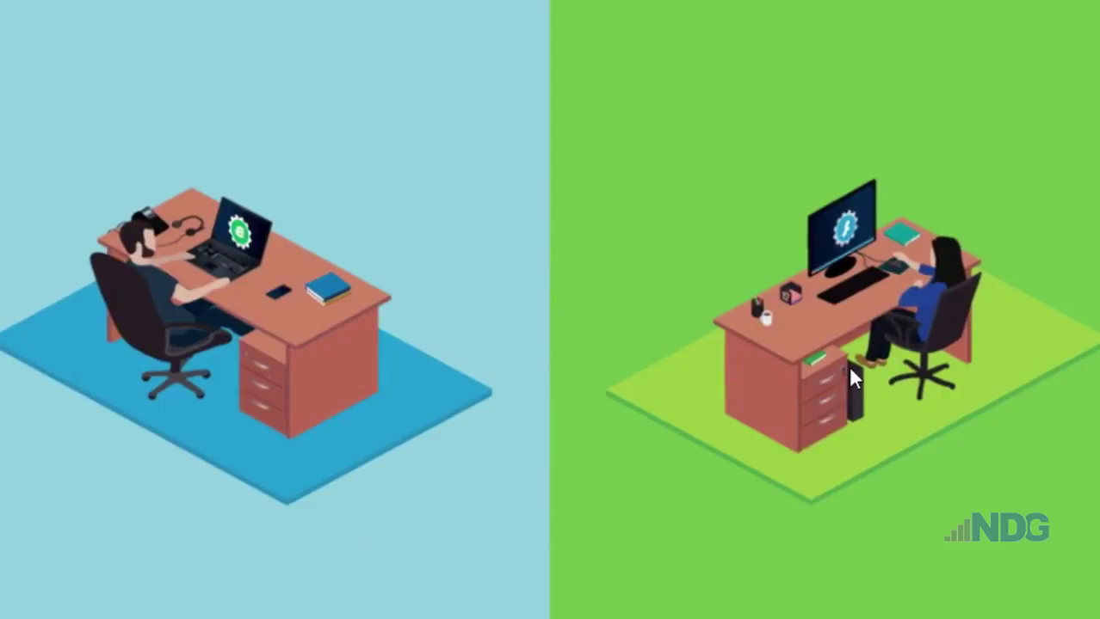
pyautogui.moveTo(213, 303)
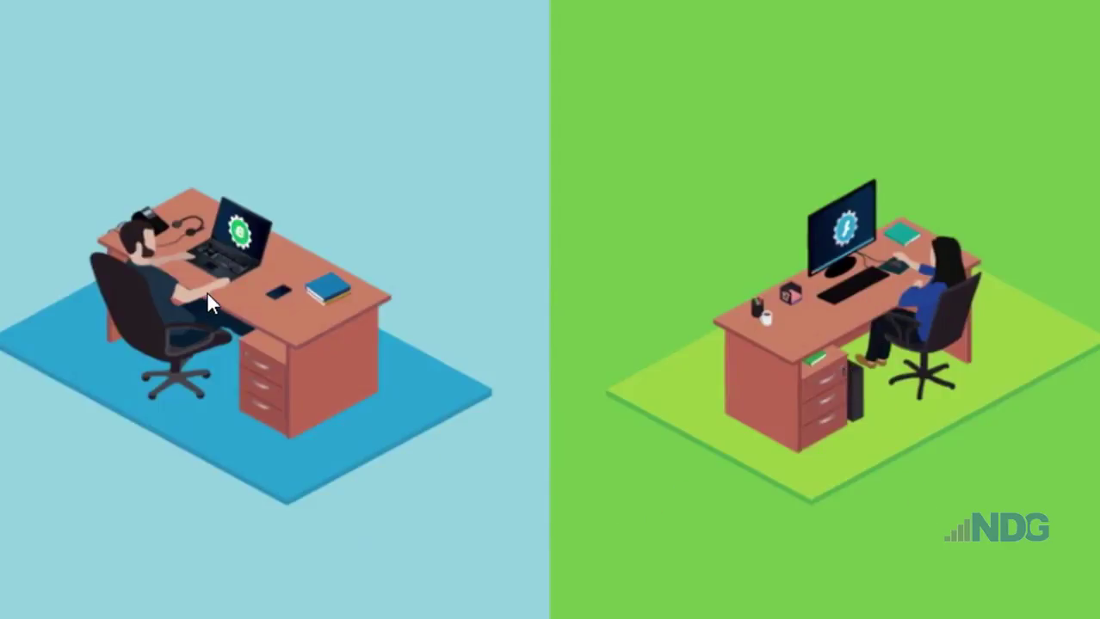
pyautogui.moveTo(561, 456)
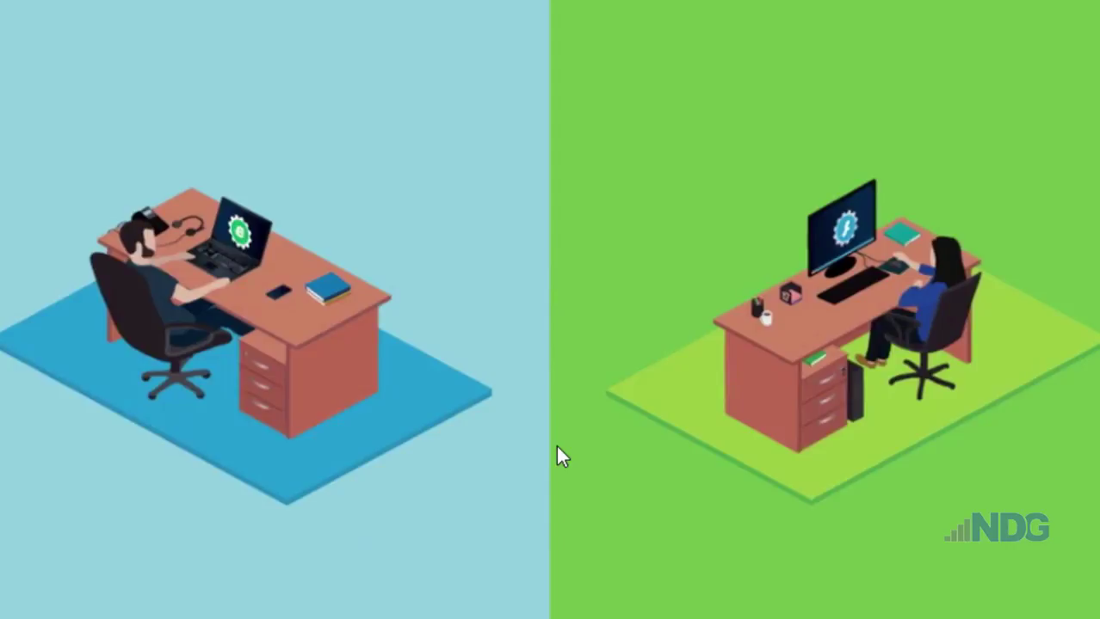
pyautogui.moveTo(583, 455)
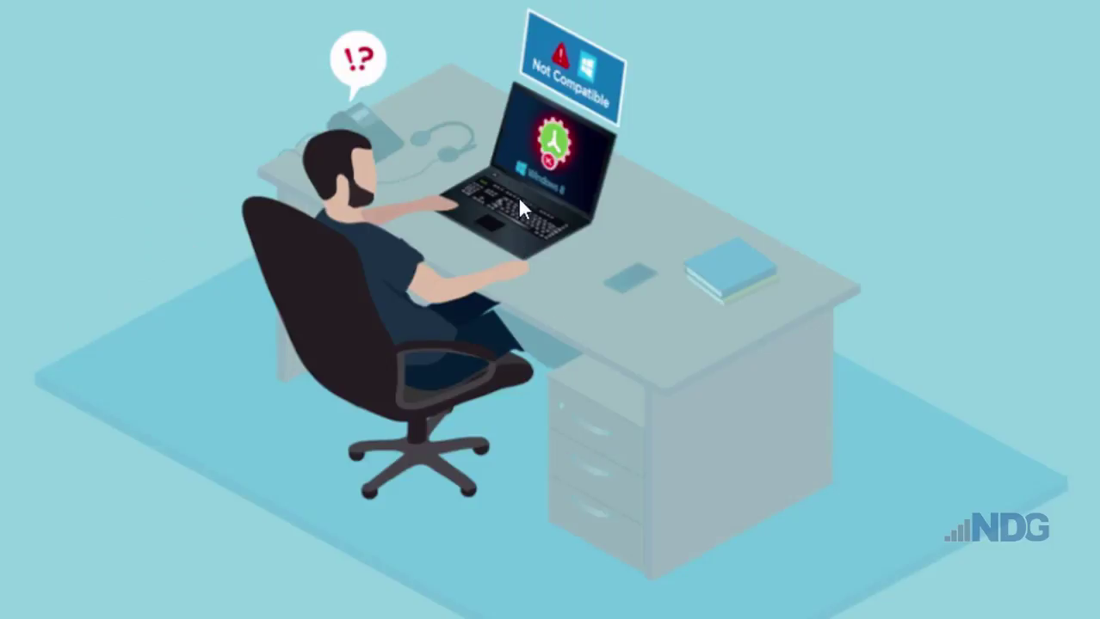
pyautogui.moveTo(572, 231)
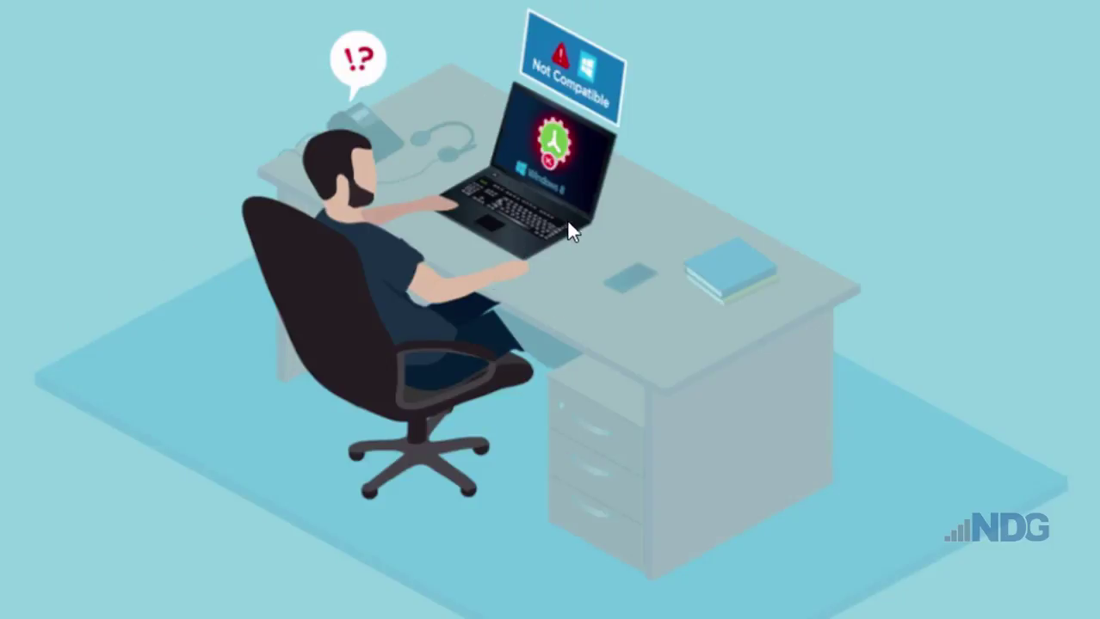
pyautogui.moveTo(405, 344)
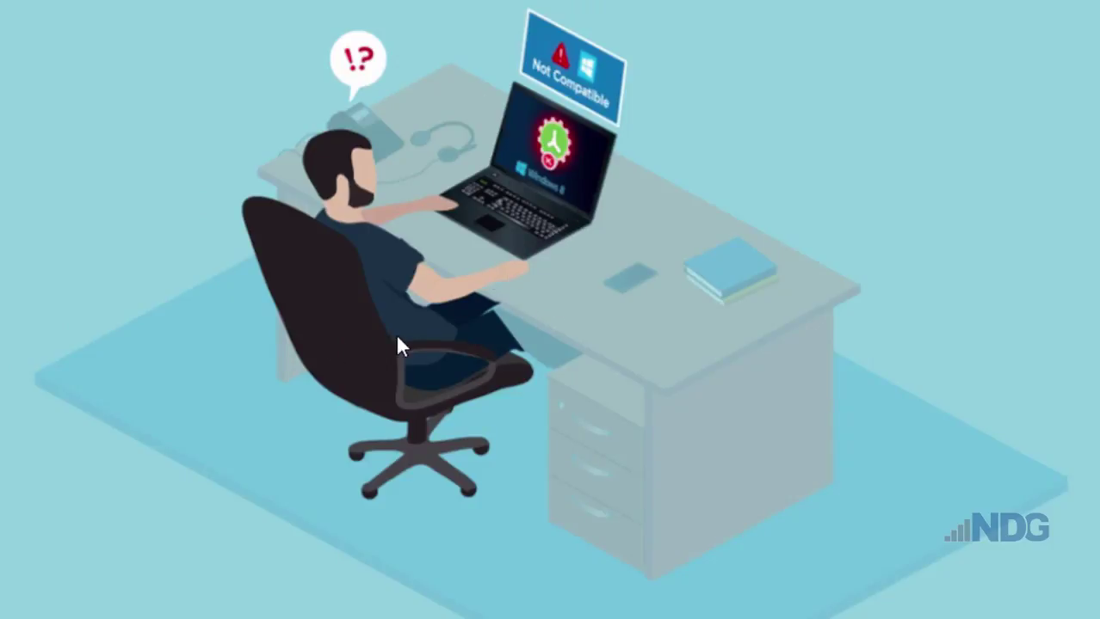
pyautogui.moveTo(528, 359)
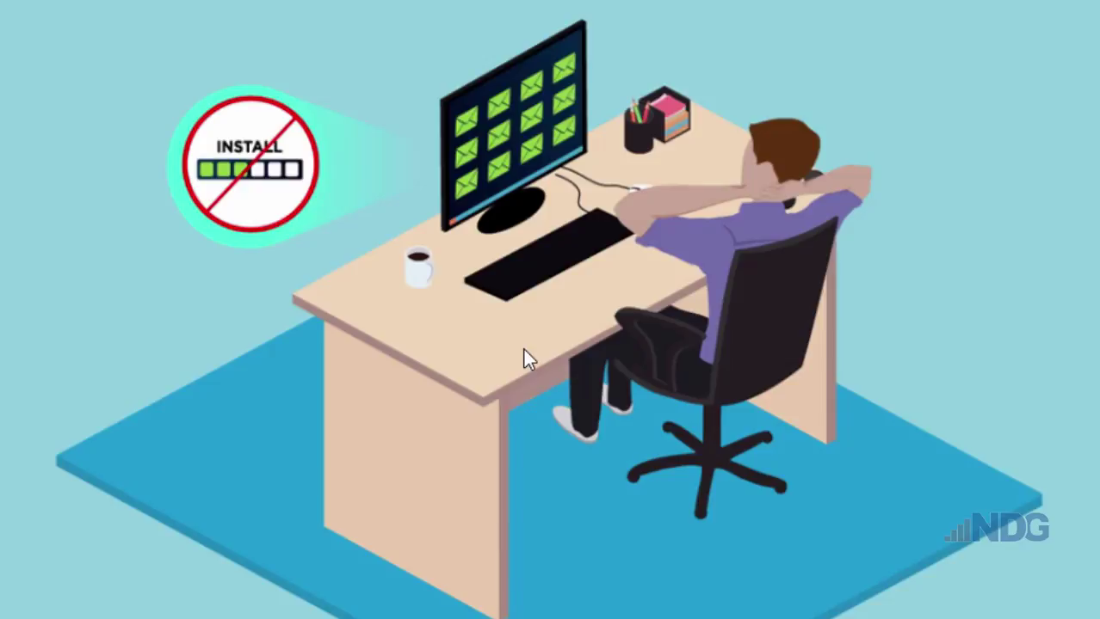
pyautogui.moveTo(515, 370)
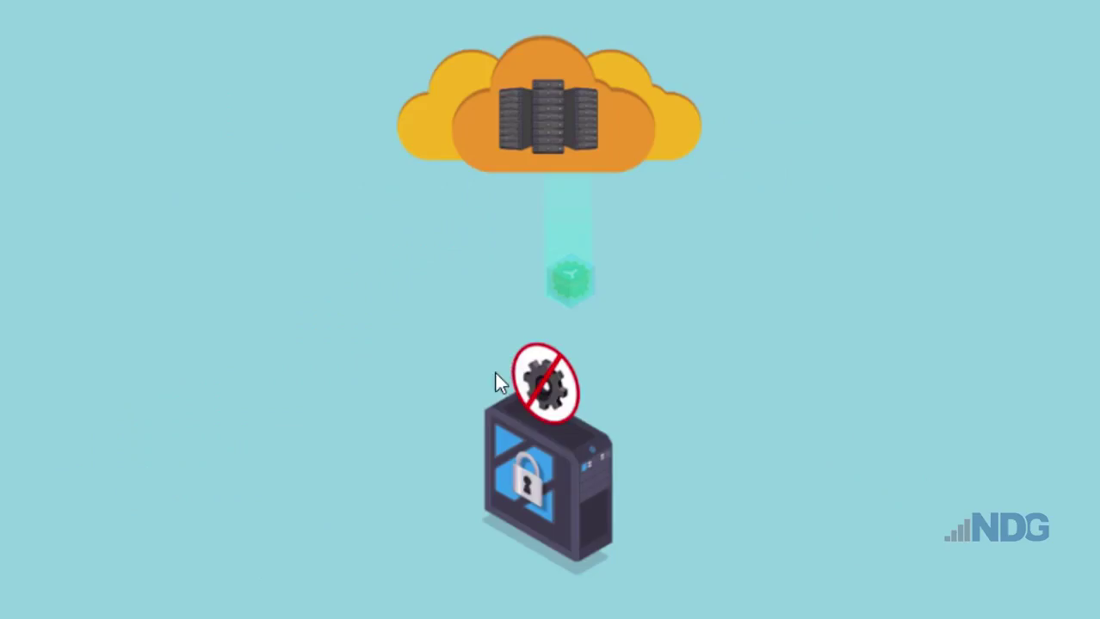
pyautogui.moveTo(560, 338)
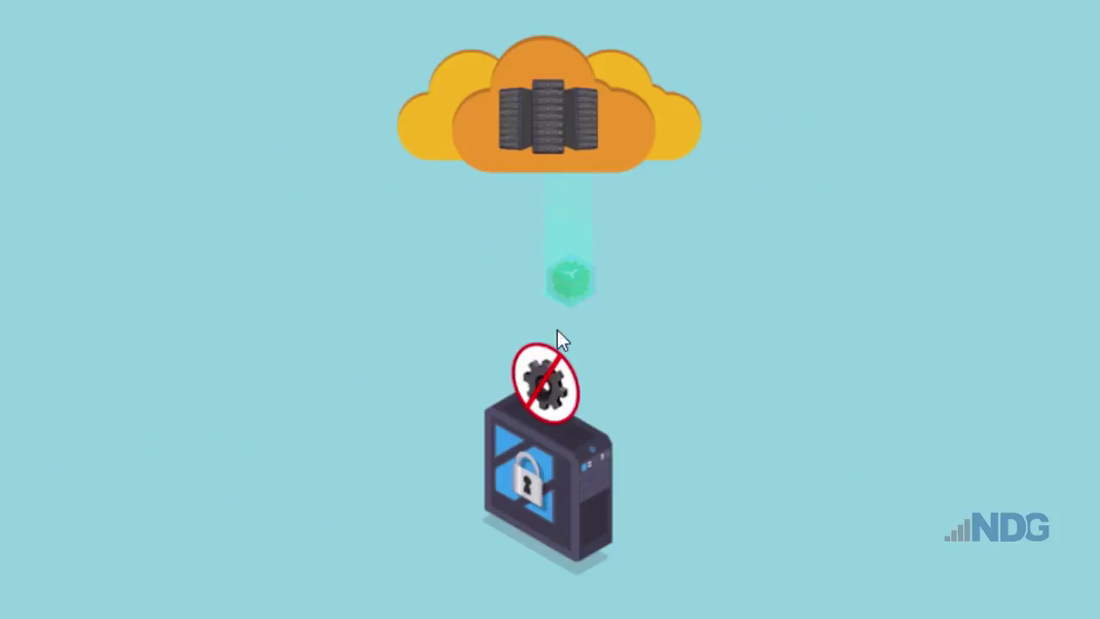
pyautogui.moveTo(678, 401)
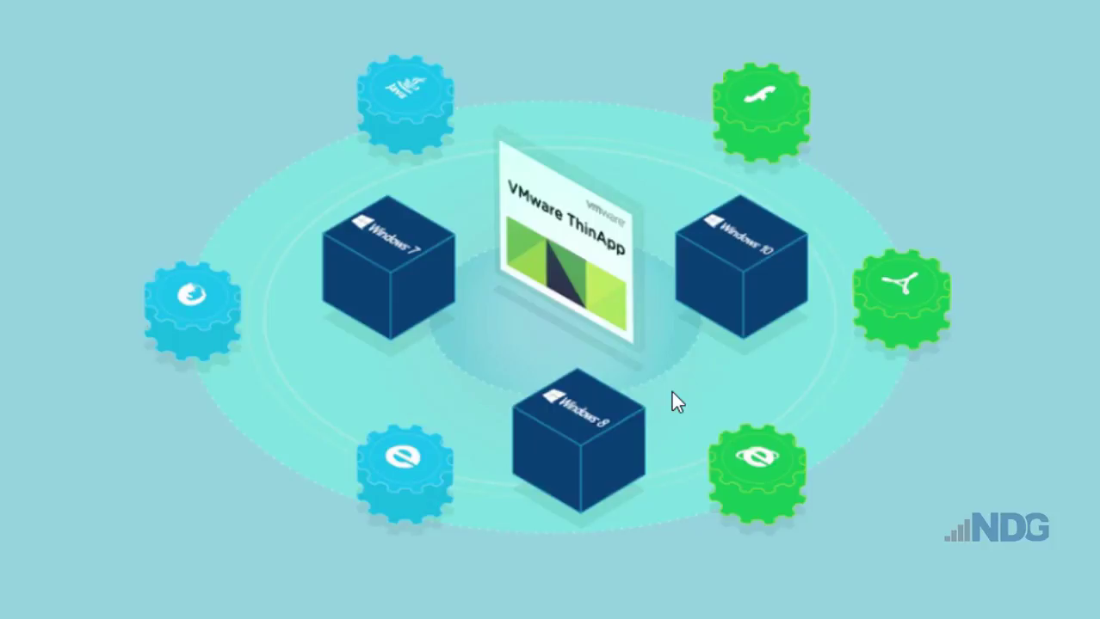
pyautogui.moveTo(791, 213)
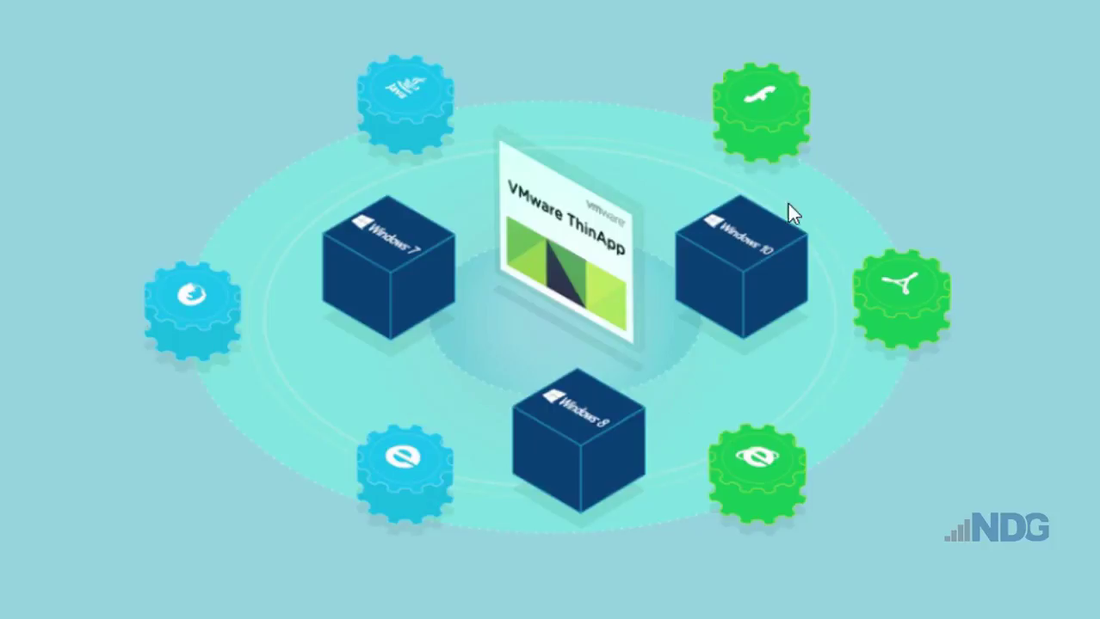
pyautogui.moveTo(1017, 258)
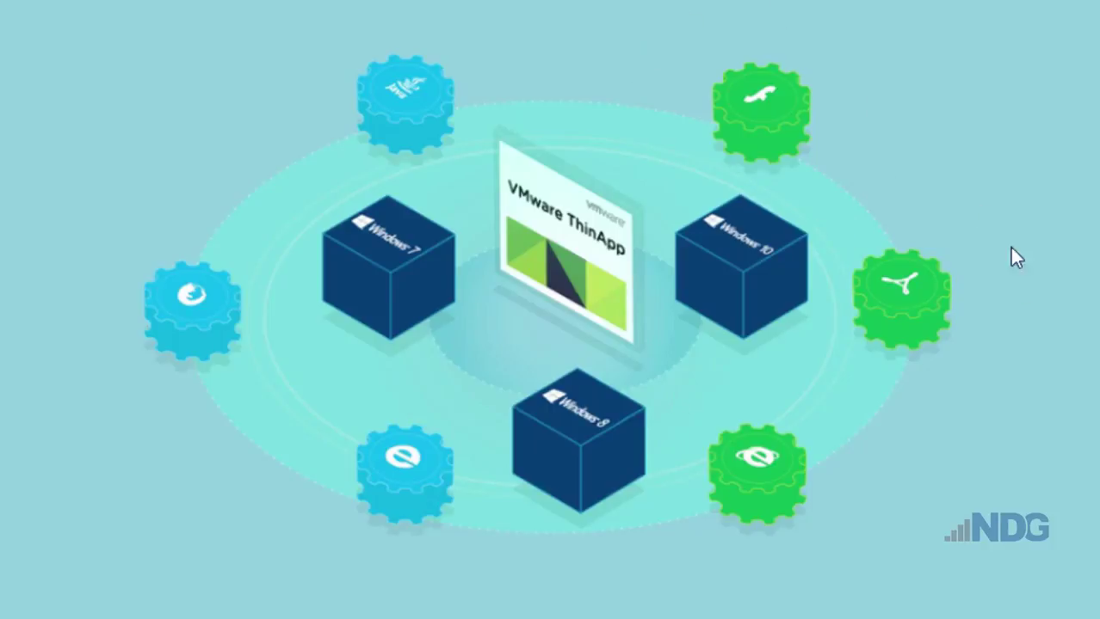
pyautogui.moveTo(295, 426)
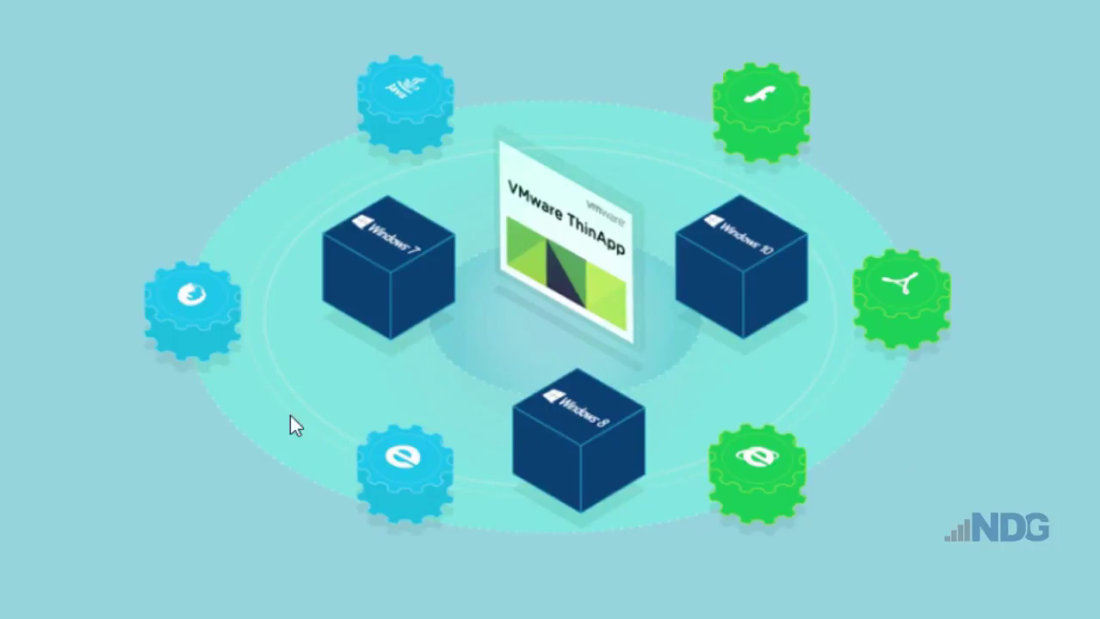
pyautogui.moveTo(264, 390)
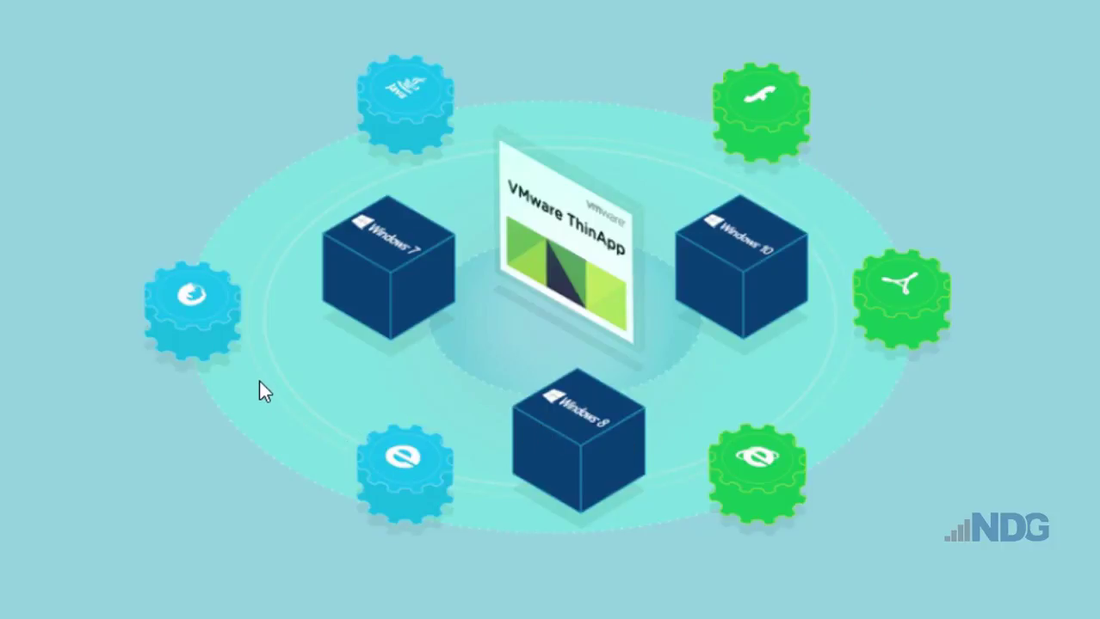
pyautogui.moveTo(471, 366)
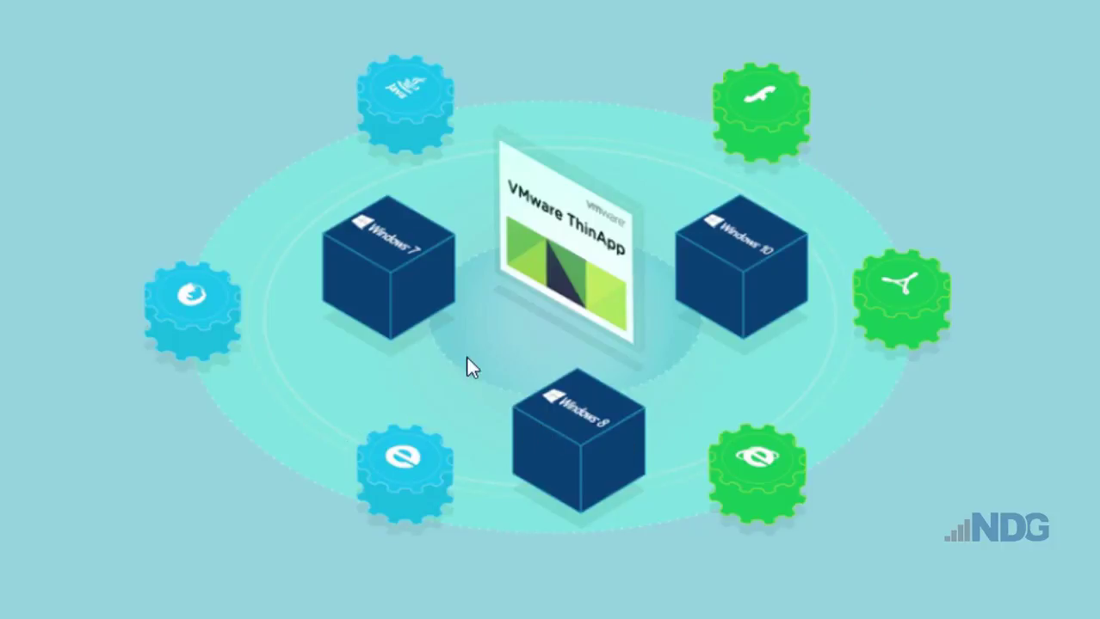
pyautogui.moveTo(560, 381)
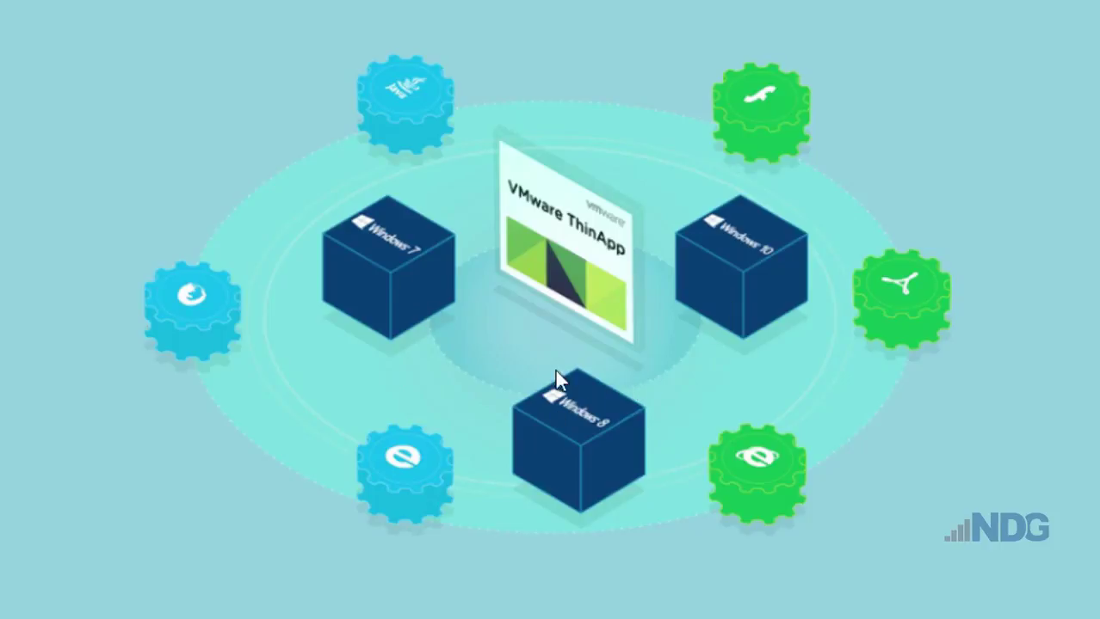
pyautogui.moveTo(628, 353)
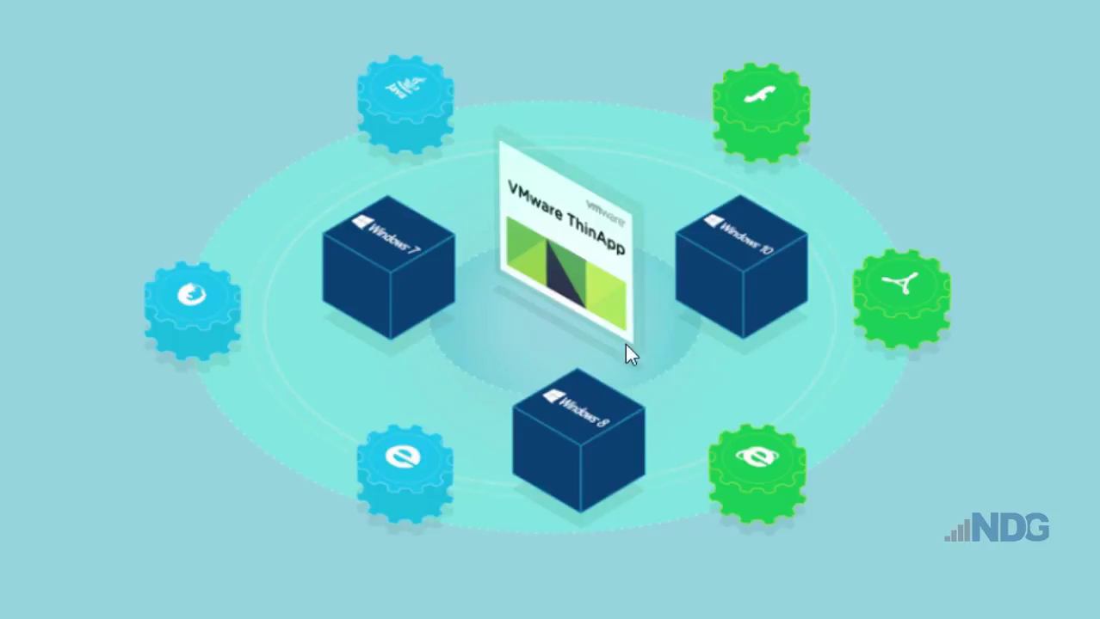
pyautogui.moveTo(469, 356)
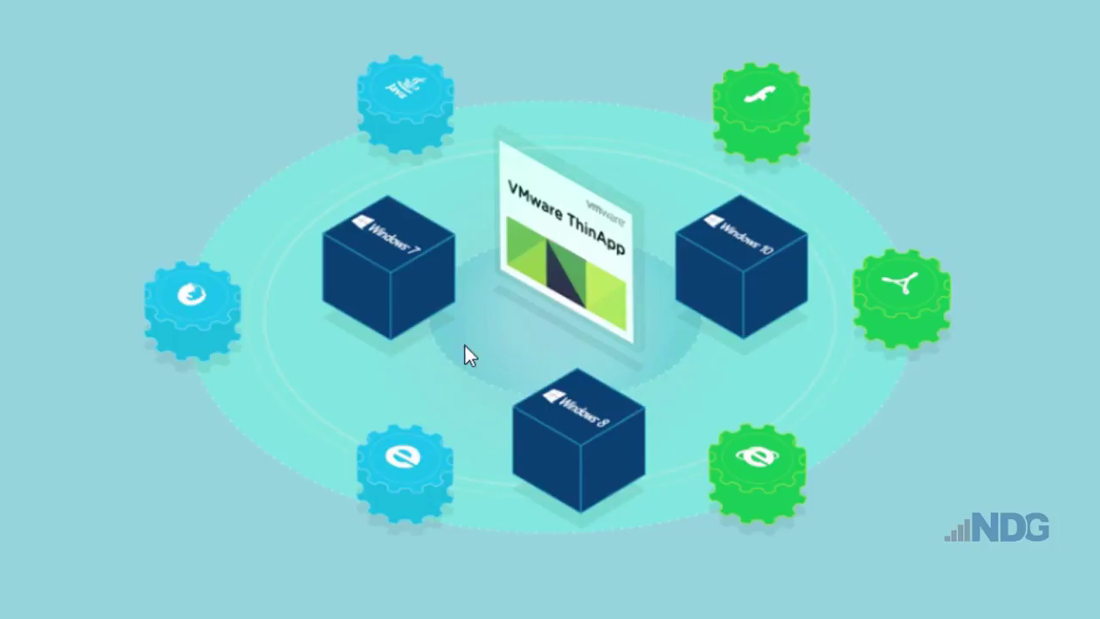
pyautogui.moveTo(509, 398)
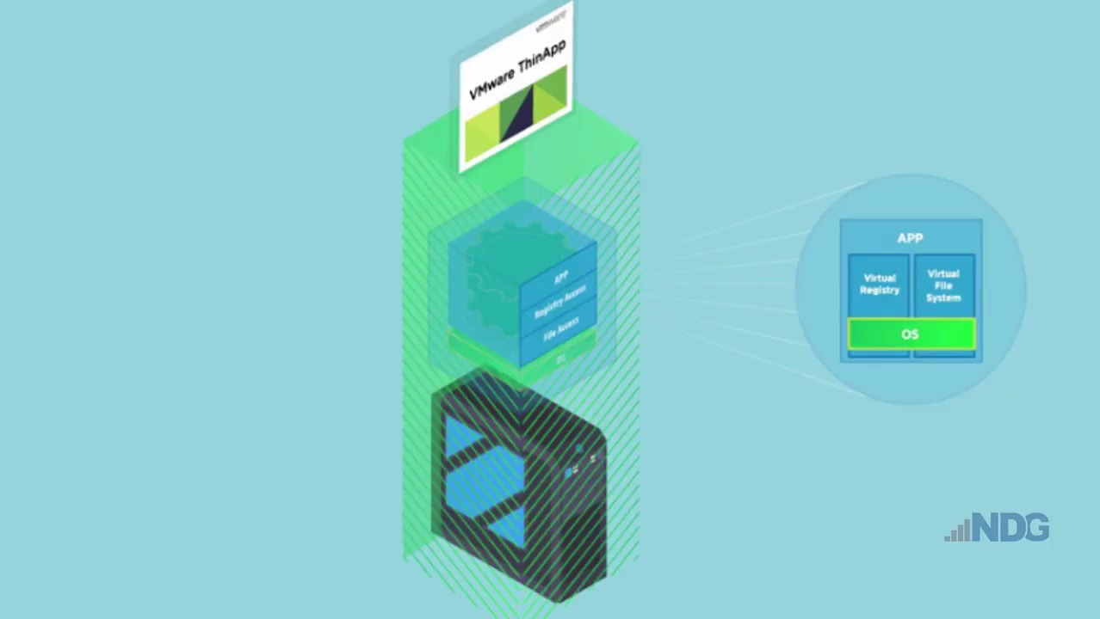
pyautogui.moveTo(631, 454)
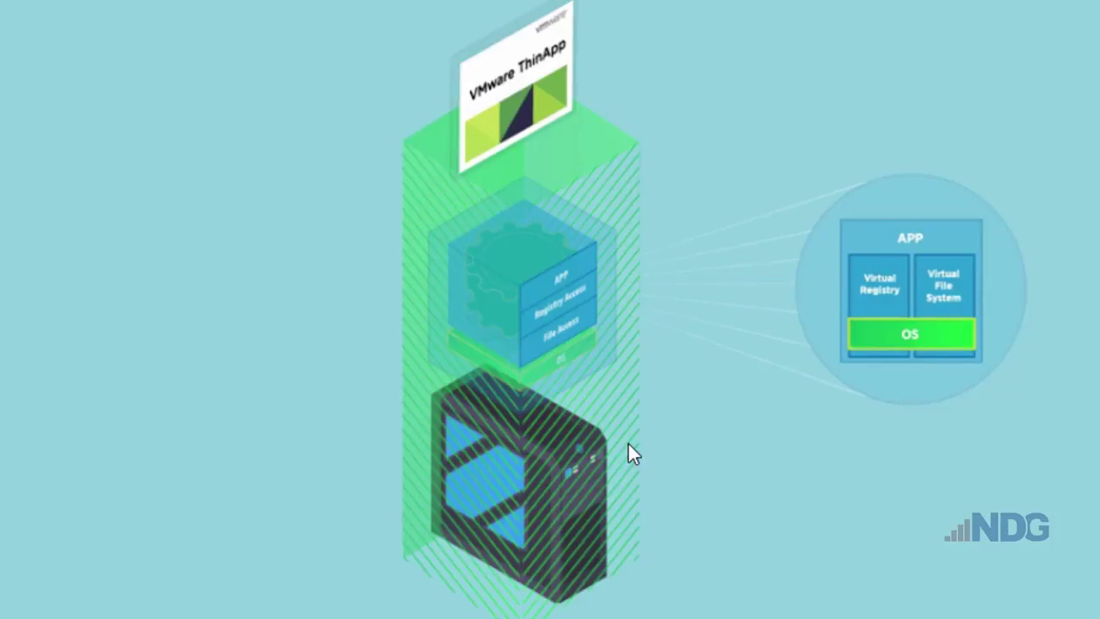
pyautogui.moveTo(873, 419)
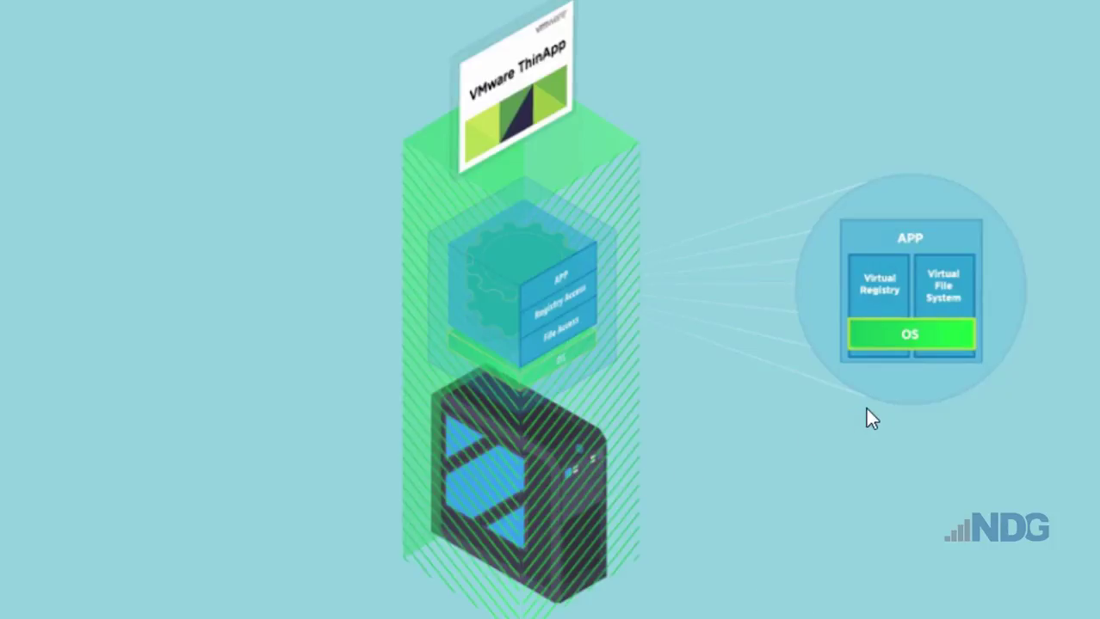
pyautogui.moveTo(670, 383)
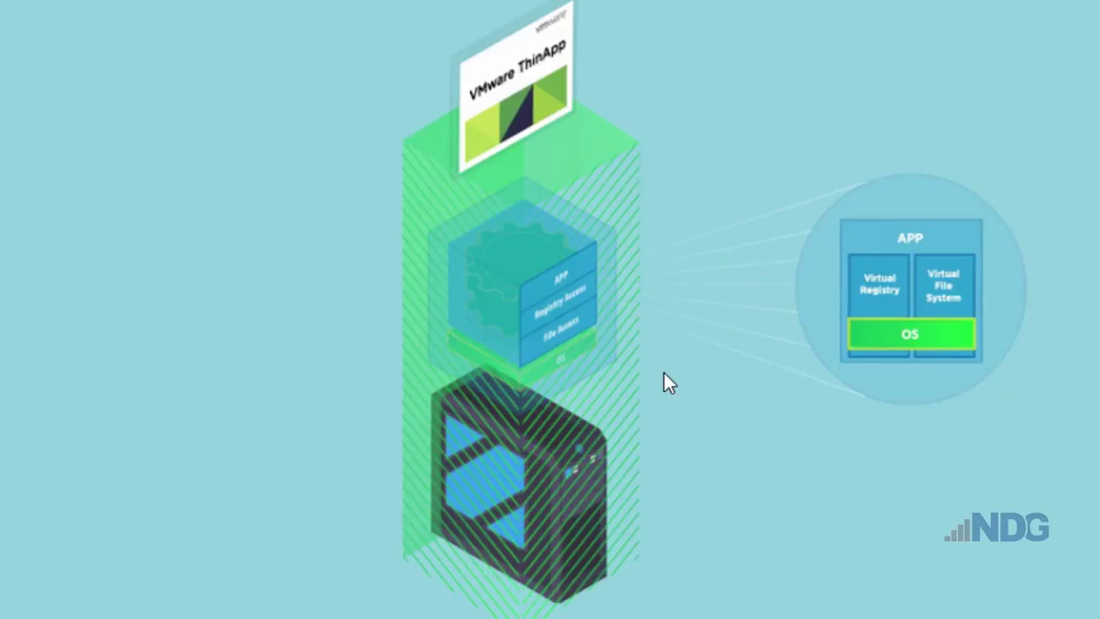
pyautogui.moveTo(704, 373)
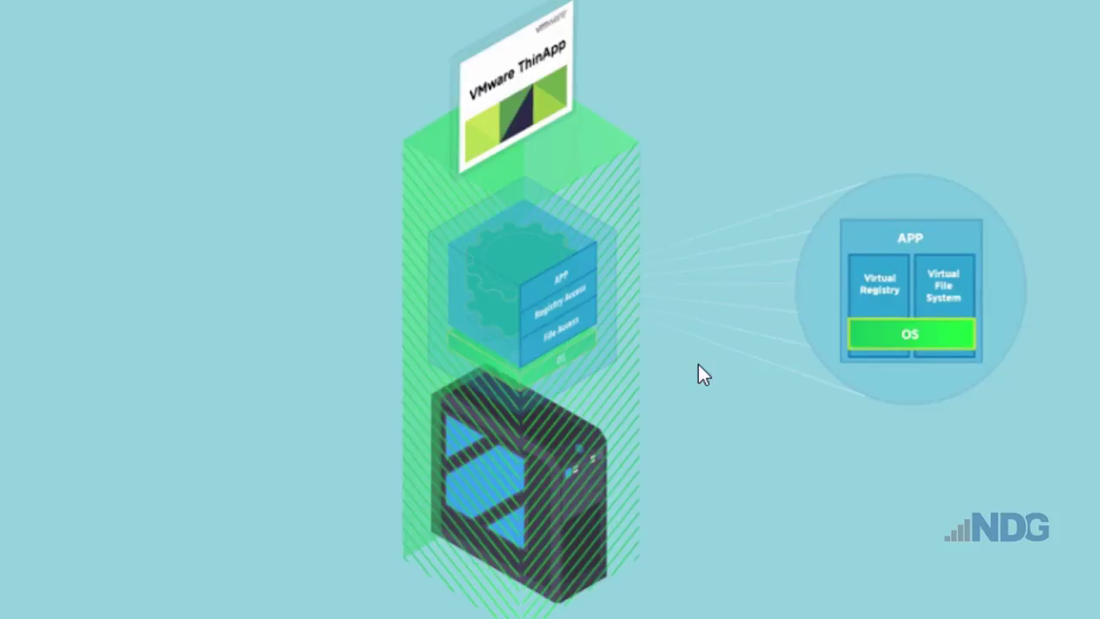
pyautogui.moveTo(258, 382)
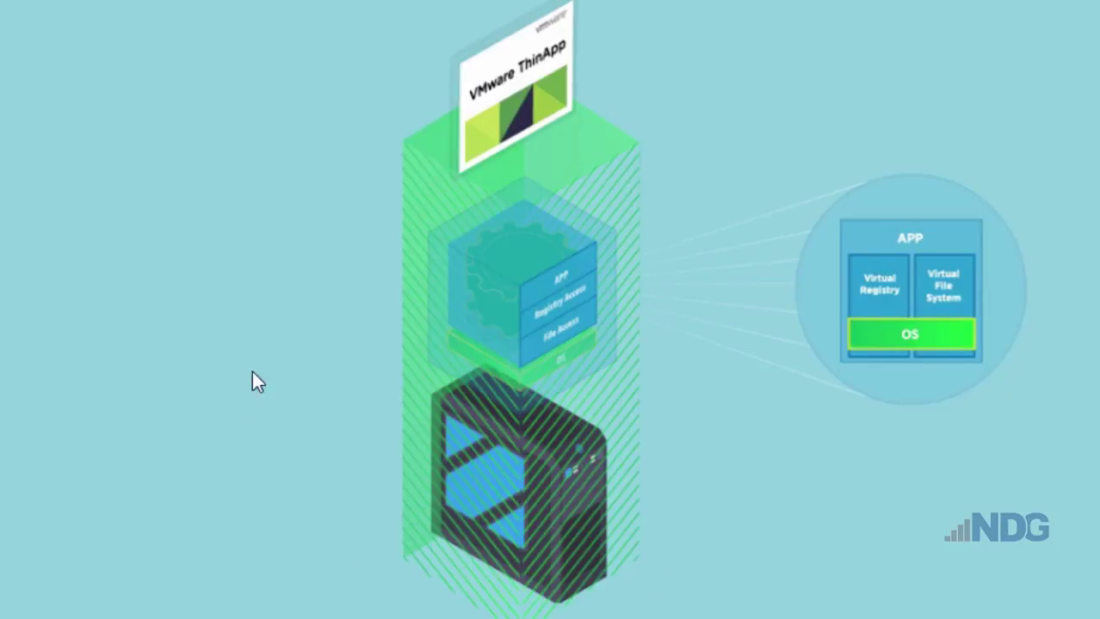
pyautogui.moveTo(594, 398)
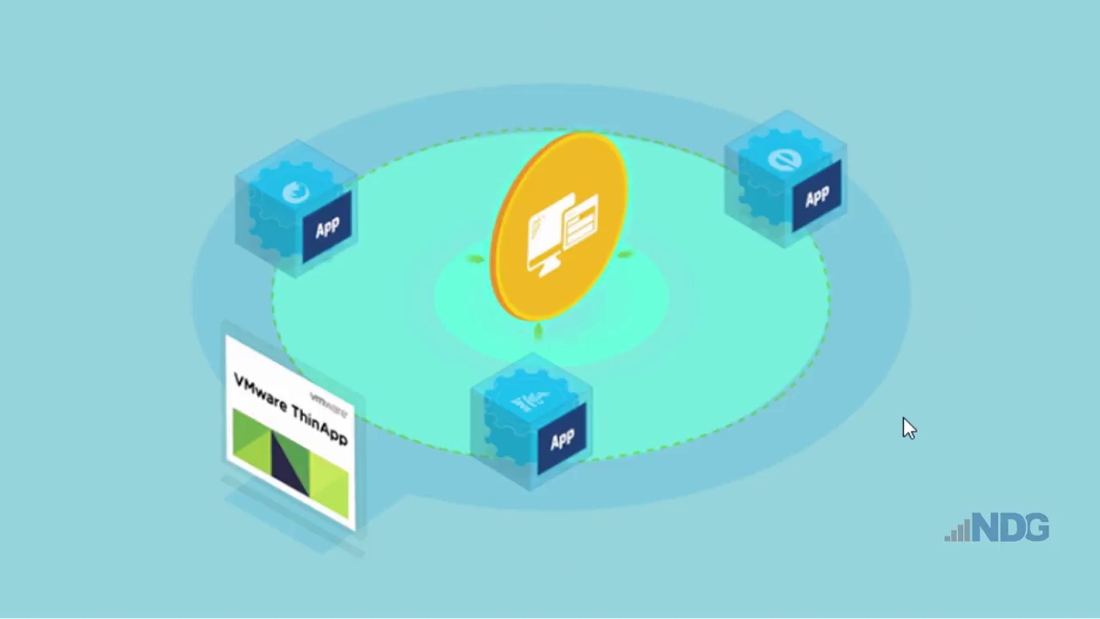
pyautogui.moveTo(479, 442)
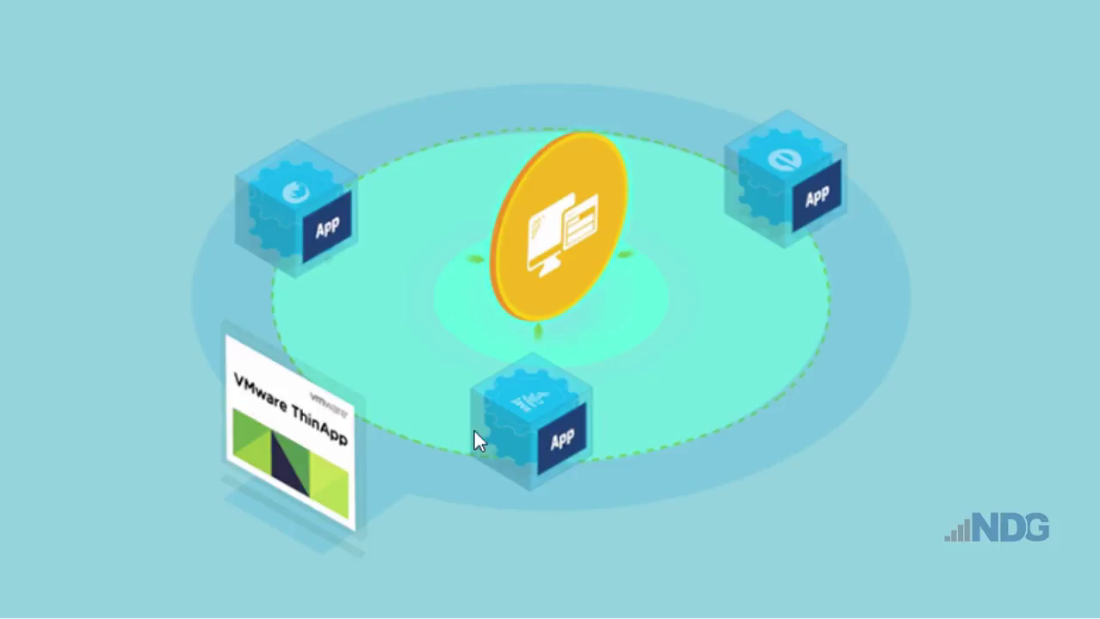
pyautogui.moveTo(746, 252)
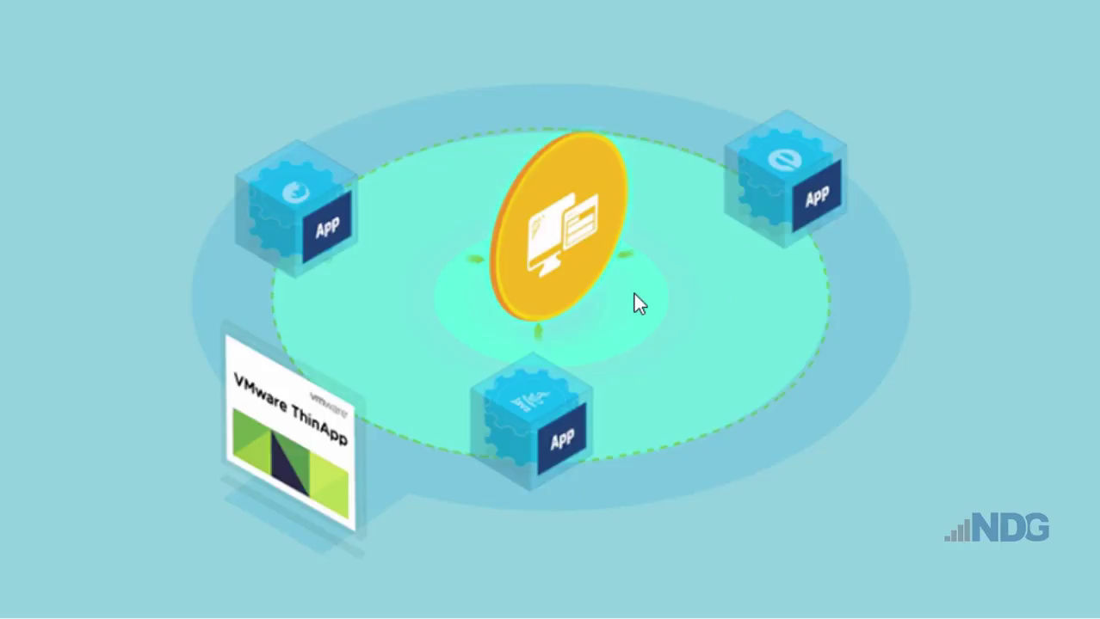
pyautogui.moveTo(528, 373)
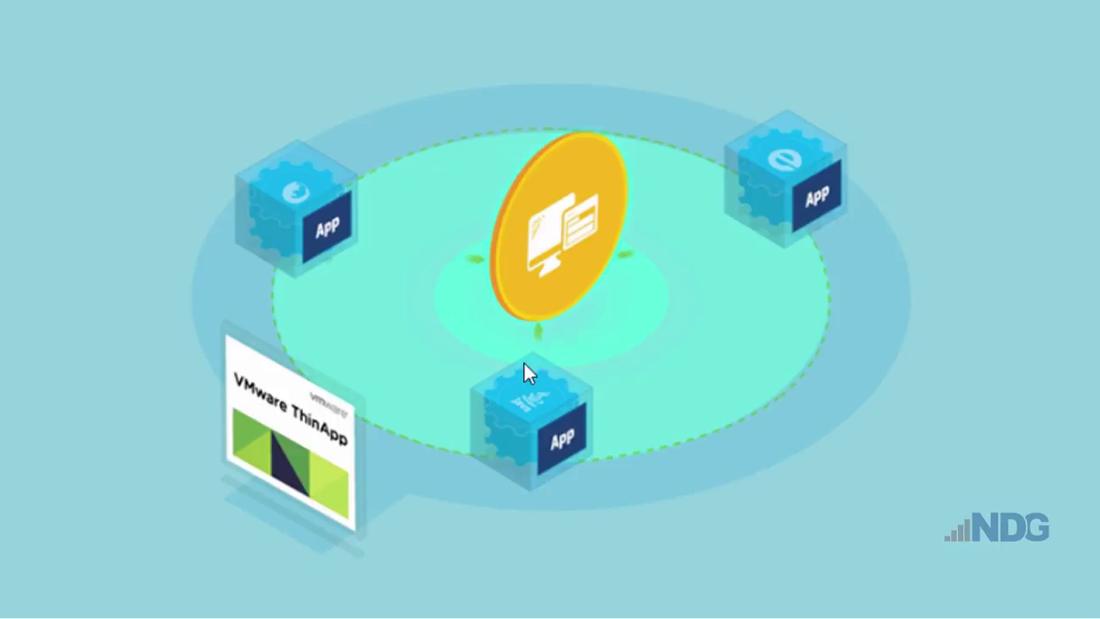
pyautogui.moveTo(625, 383)
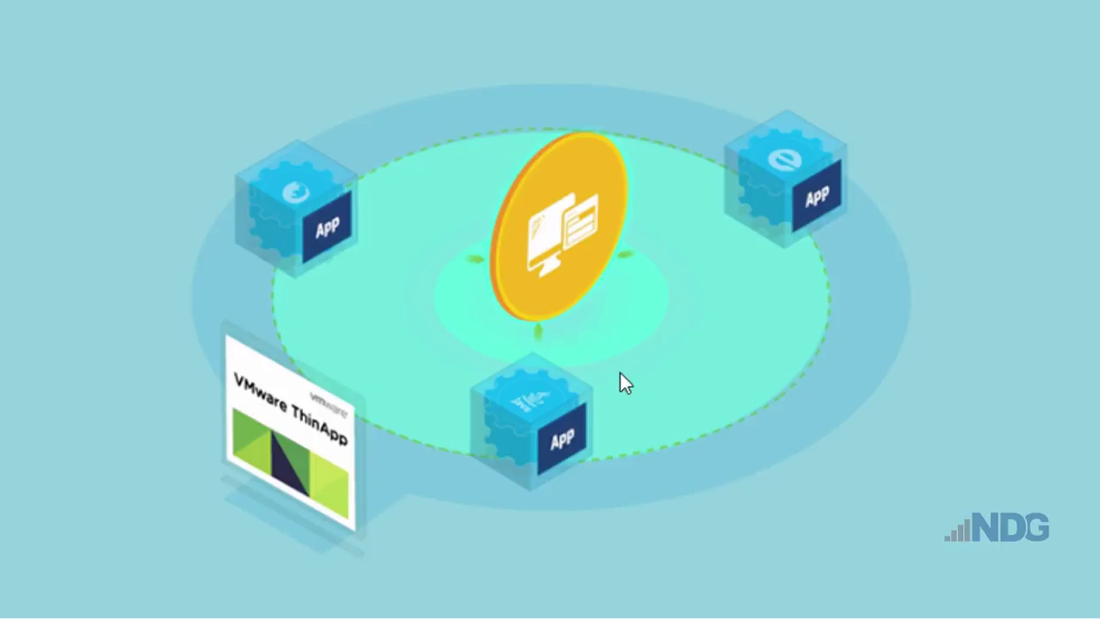
pyautogui.moveTo(617, 343)
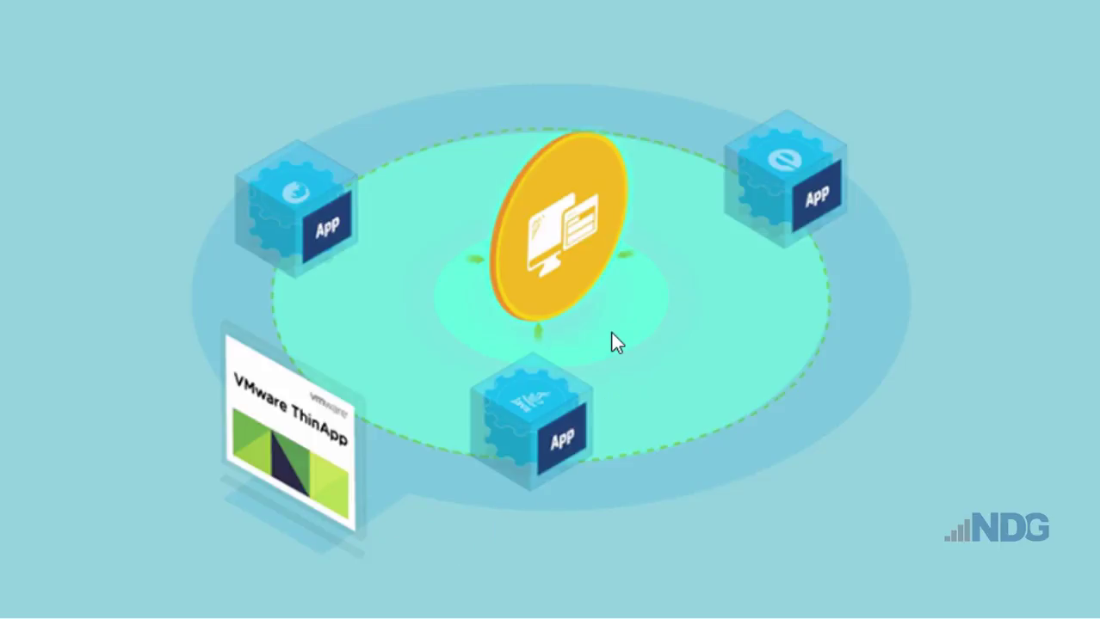